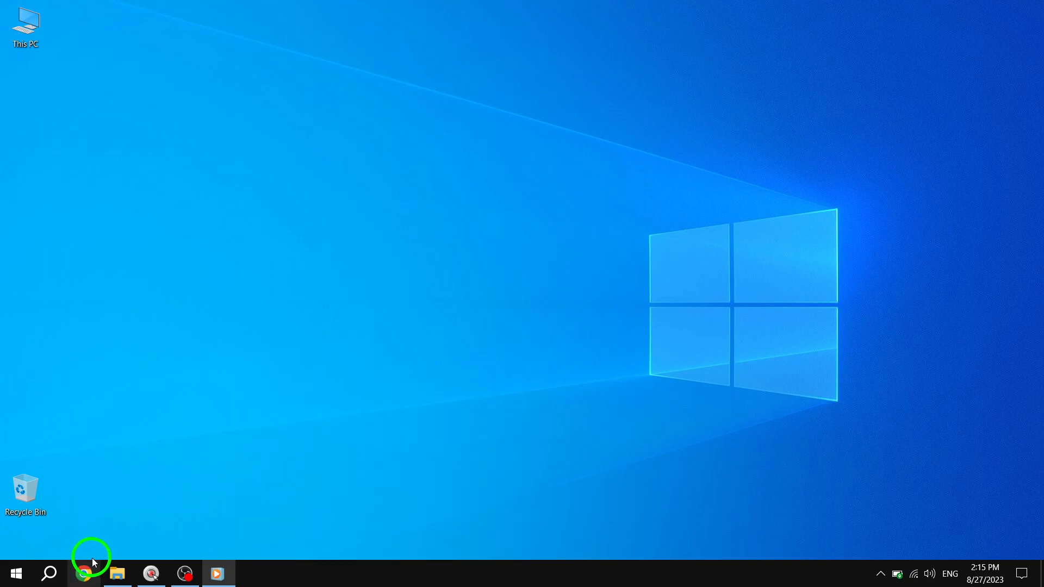
Step: Launch Google Chrome from the taskbar to a new tab page
left_click(83, 572)
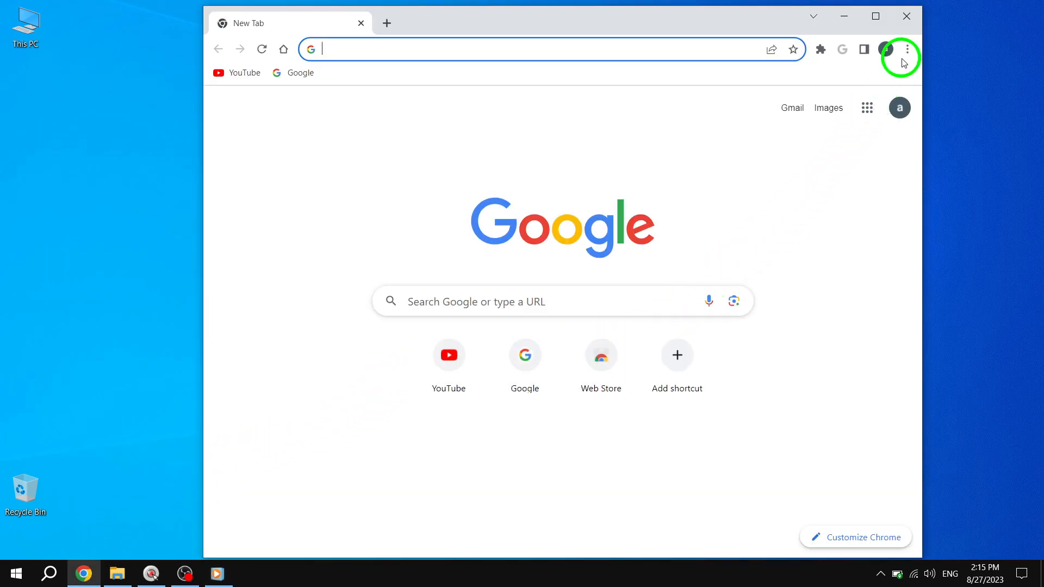
Step: Open Chrome Settings from the three-dot browser menu
left_click(906, 49)
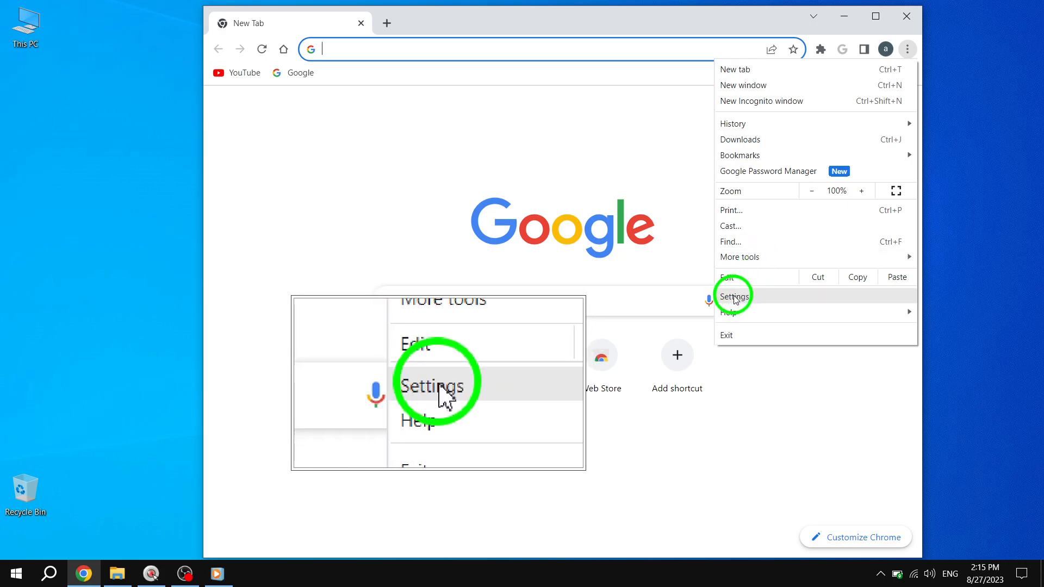
left_click(732, 295)
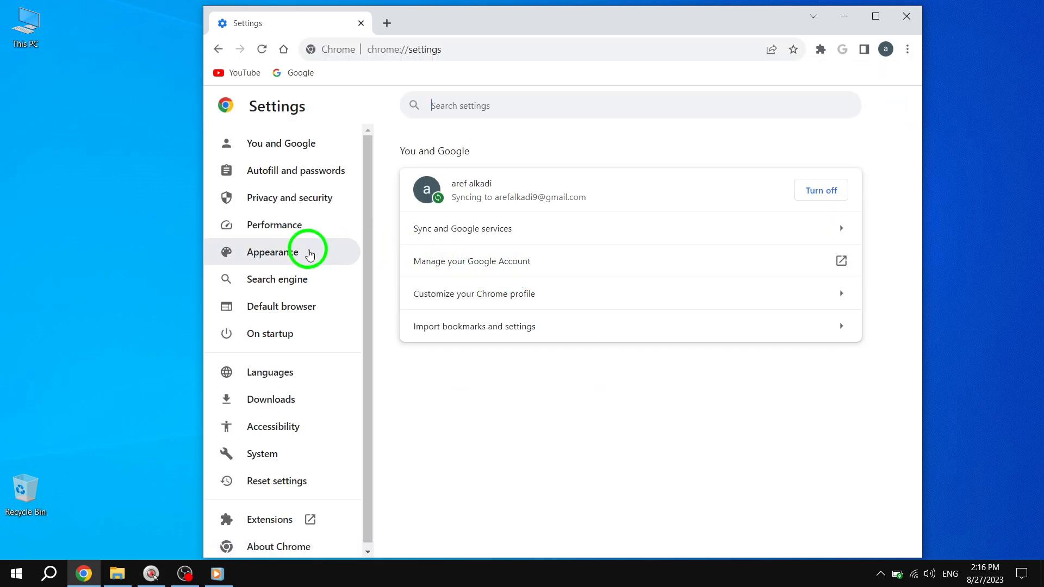
Step: Show the Appearance settings with the Side panel Show on right / Show on left options
left_click(273, 251)
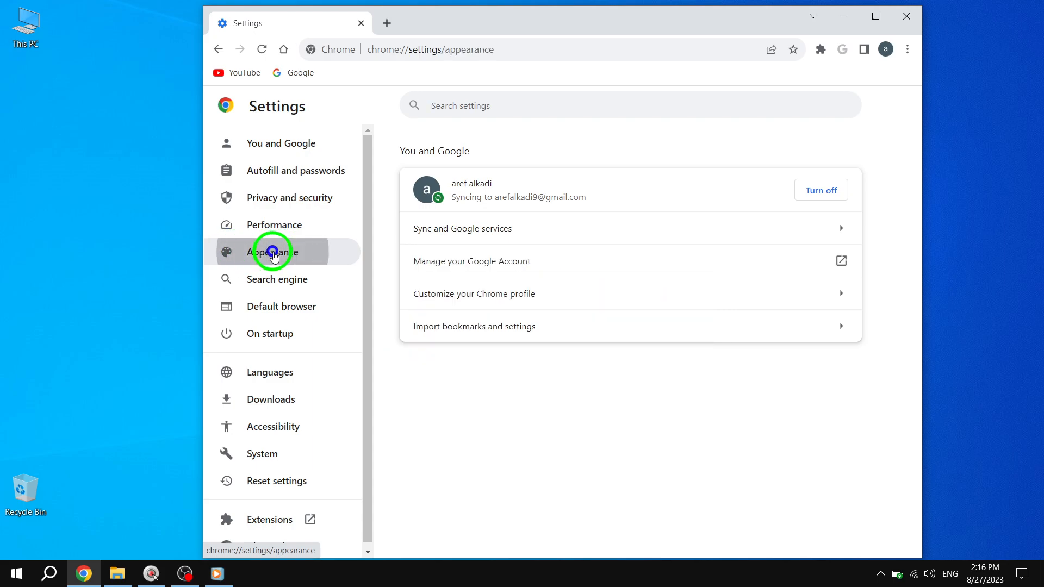
left_click(271, 251)
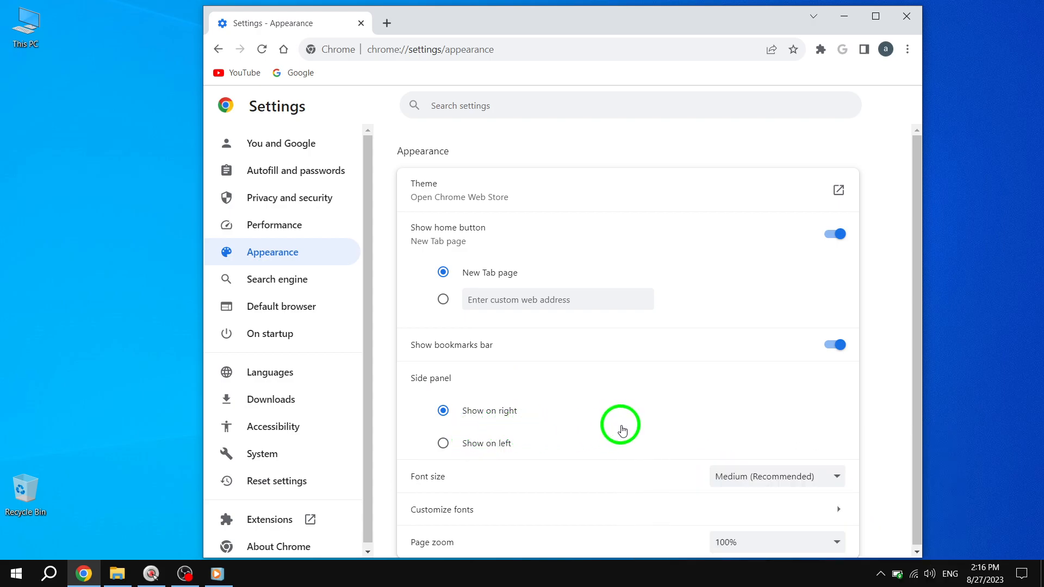
mouse_move(637, 420)
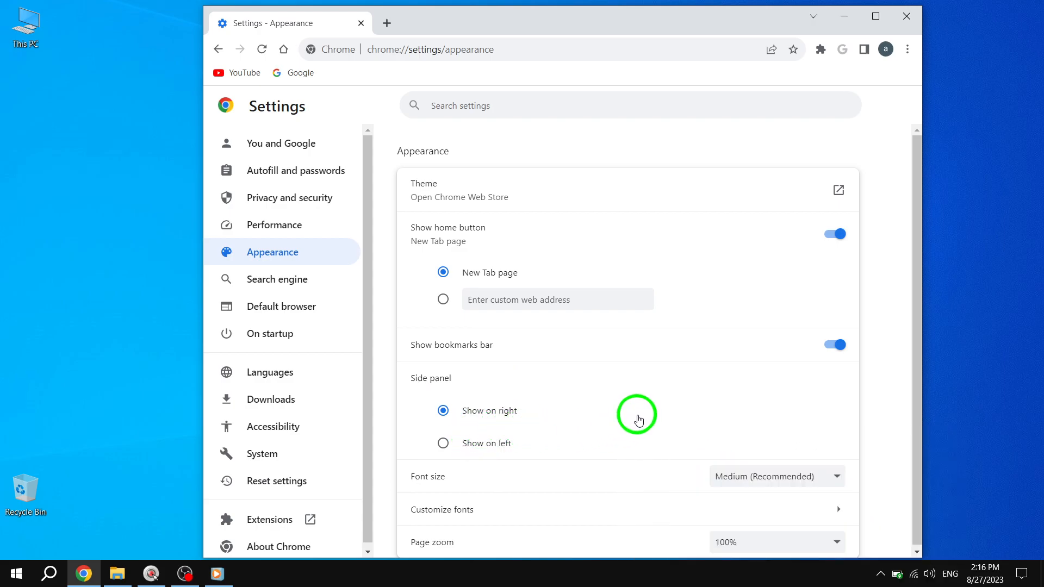